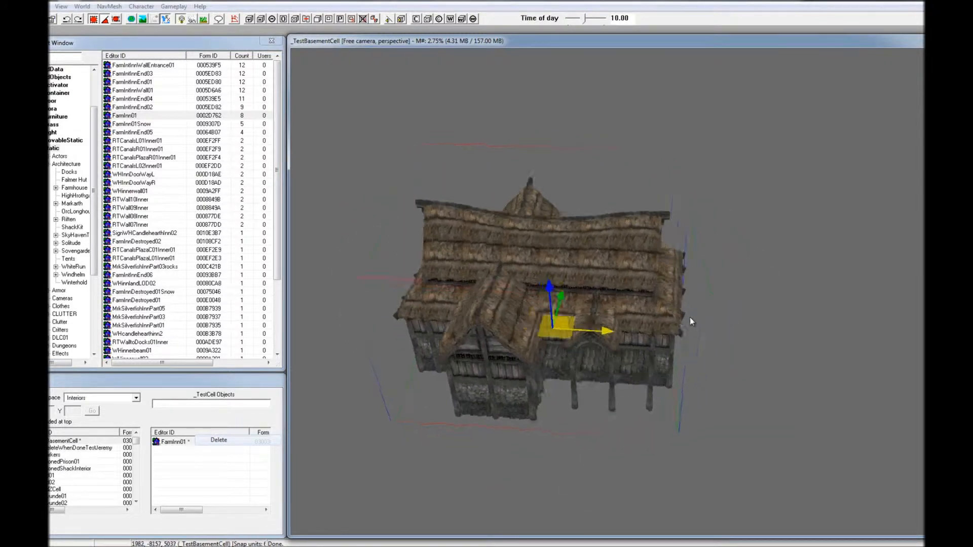
Orbit around the inn model to view its front and gable end
{"action": "left_click_drag", "start_coordinate": [690, 321], "coordinate": [693, 311]}
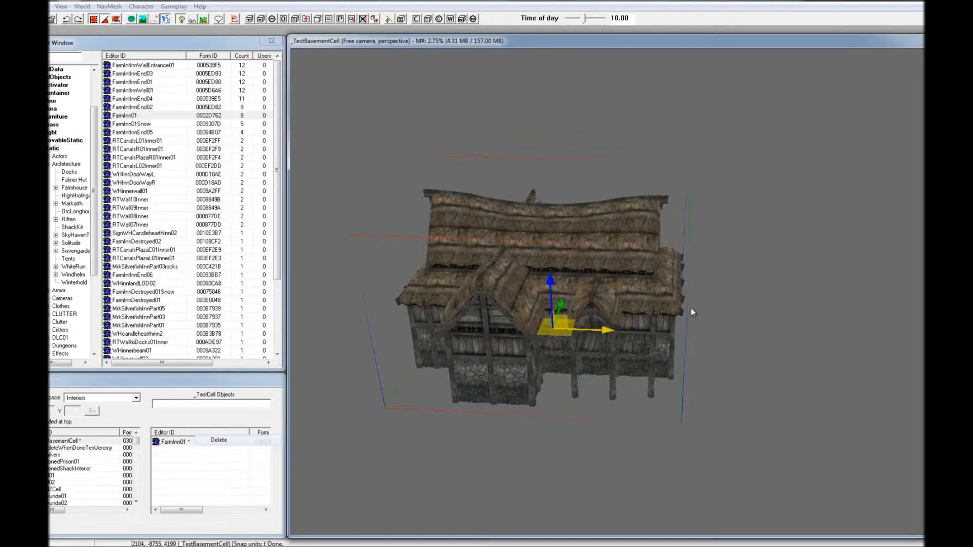
{"action": "left_click_drag", "start_coordinate": [690, 312], "coordinate": [632, 307]}
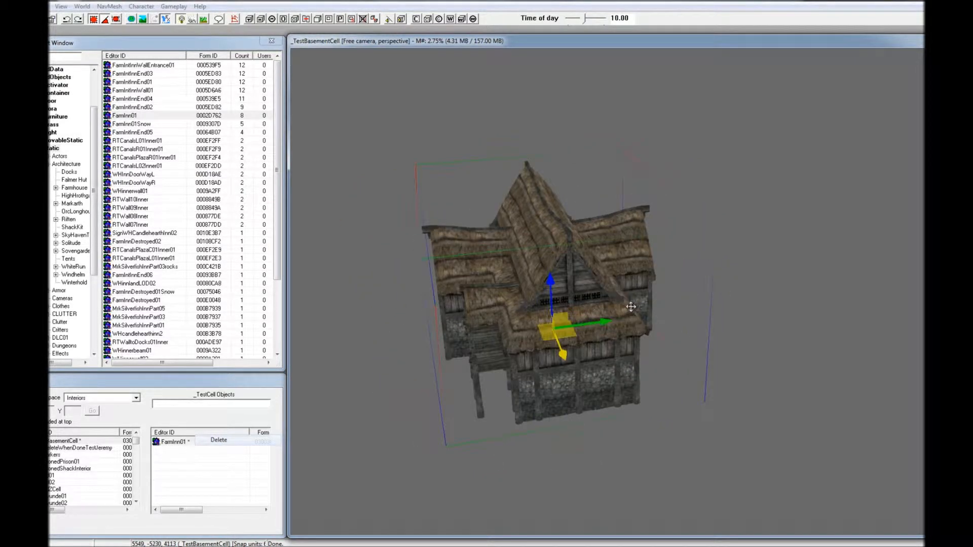
{"action": "left_click_drag", "start_coordinate": [631, 307], "coordinate": [582, 316]}
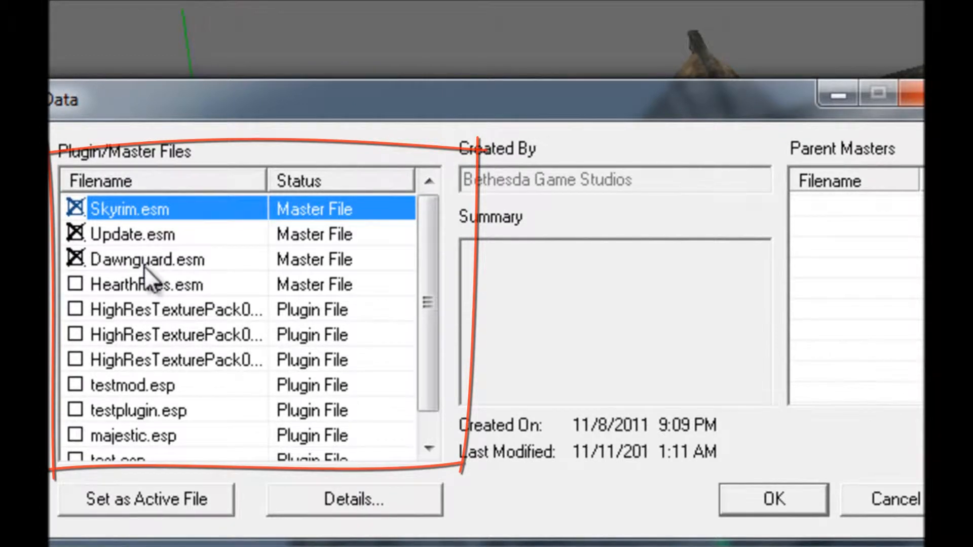
{"action": "mouse_move", "coordinate": [874, 505]}
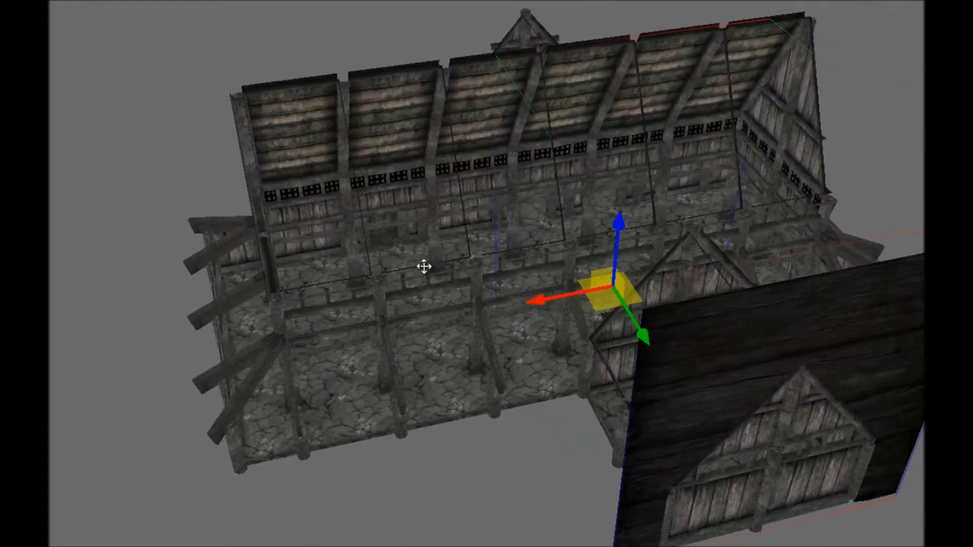
Orbit to inspect the assembled timber-and-stone inn interior pieces
{"action": "left_click_drag", "start_coordinate": [424, 268], "coordinate": [275, 276]}
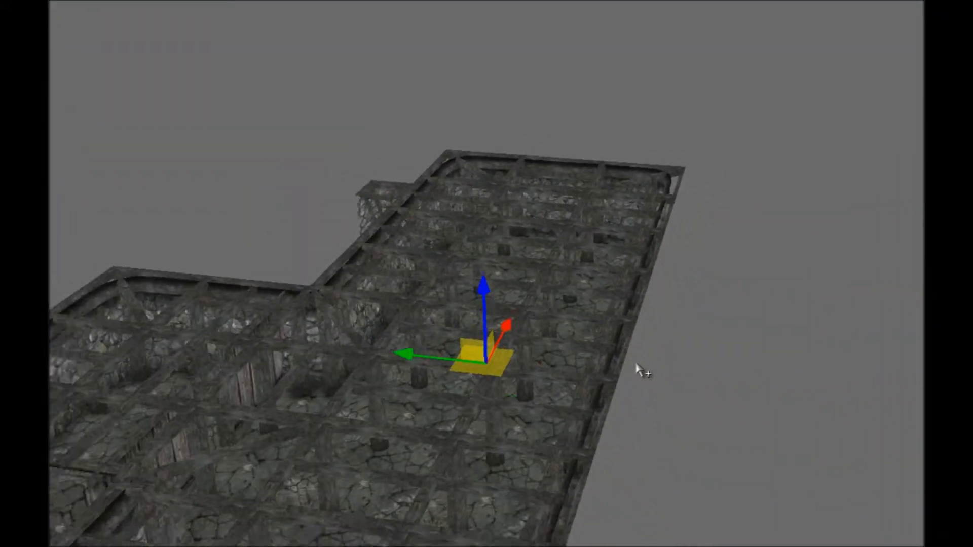
Orbit to look over the stone-floored basement tile layout
{"action": "left_click_drag", "start_coordinate": [640, 369], "coordinate": [502, 316]}
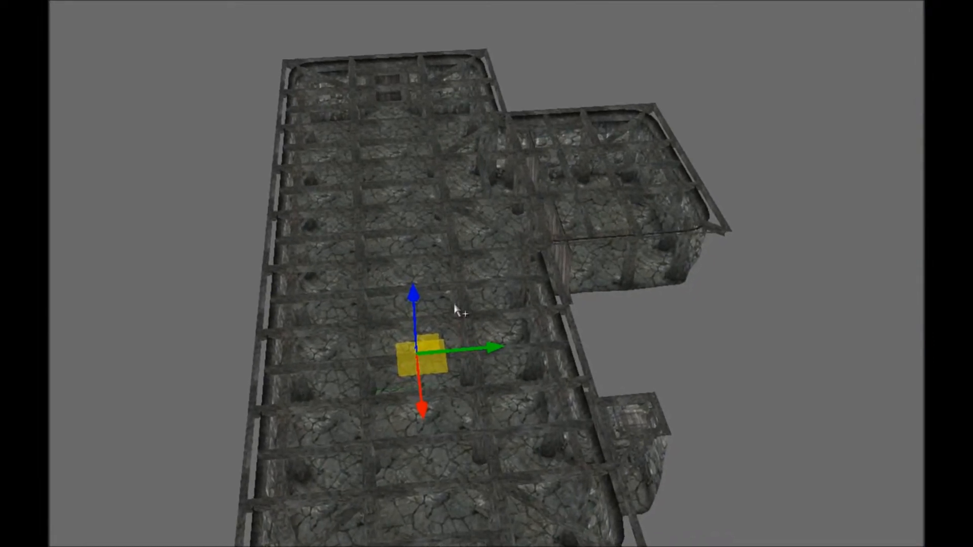
{"action": "left_click_drag", "start_coordinate": [459, 310], "coordinate": [463, 289]}
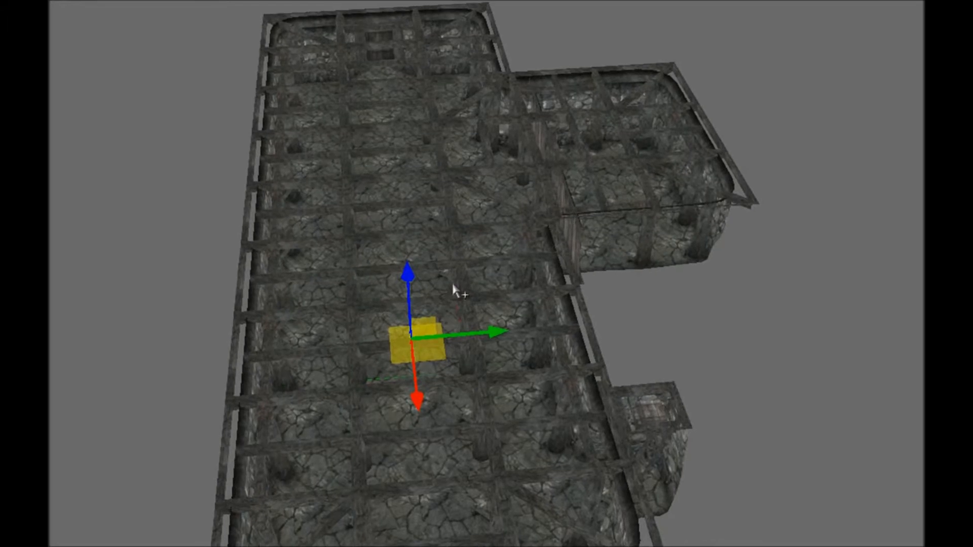